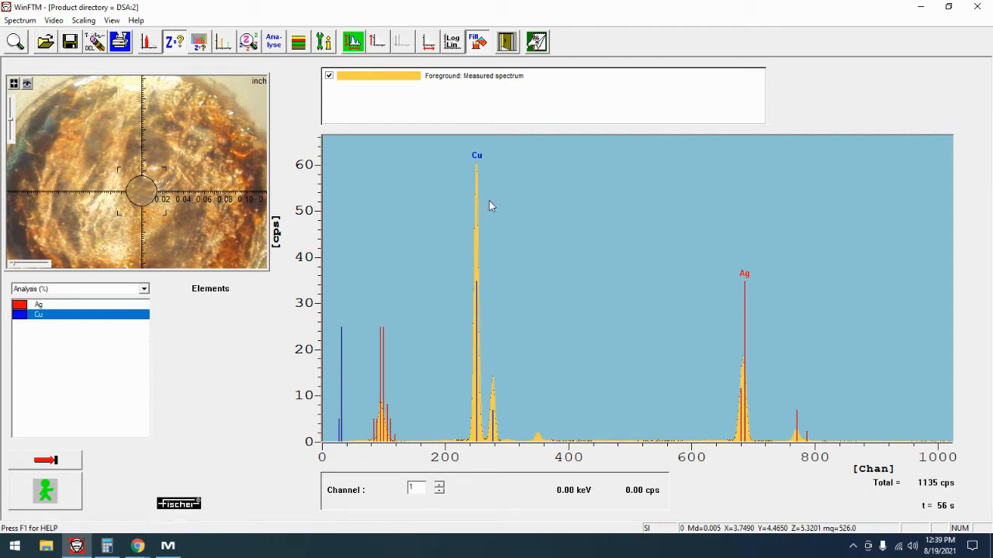
mouse_move(644, 233)
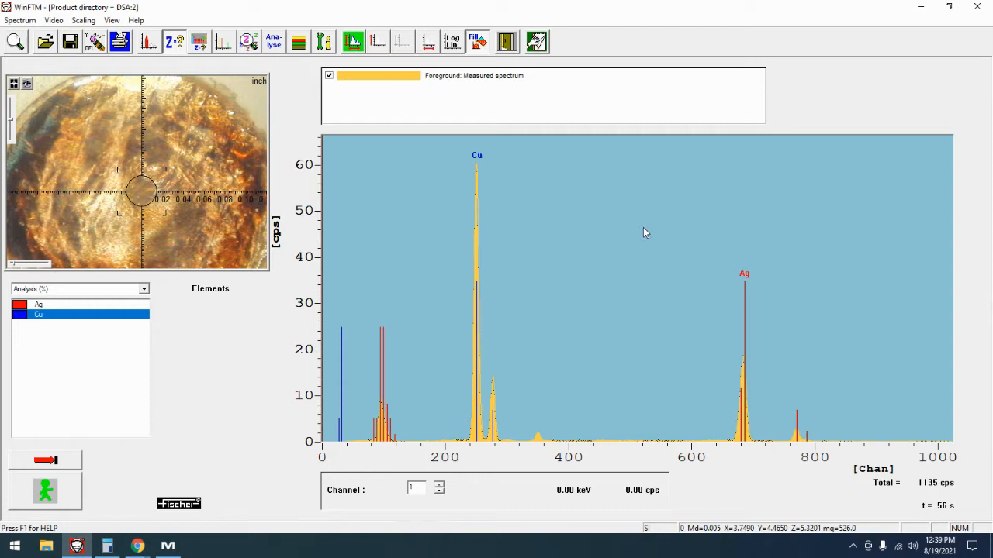
mouse_move(435, 121)
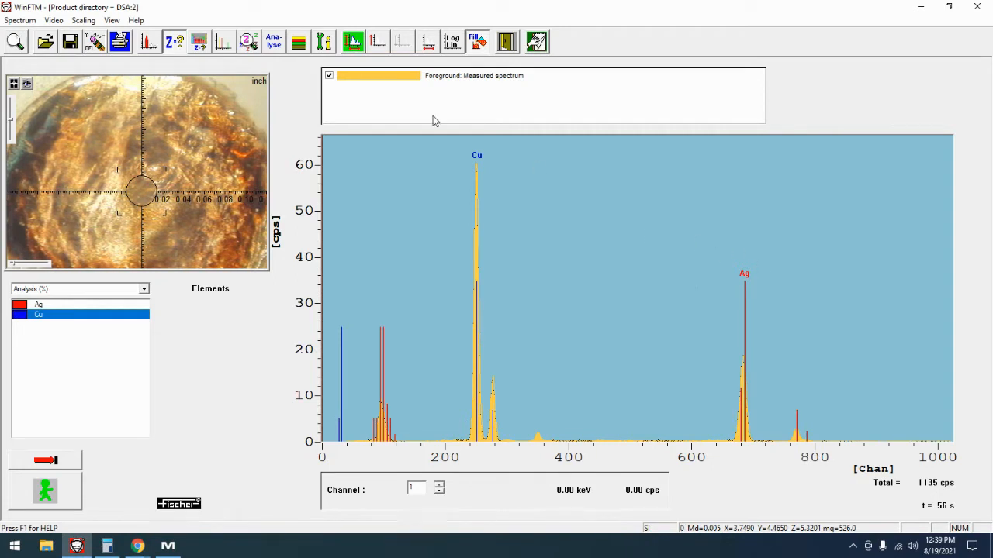
mouse_move(752, 318)
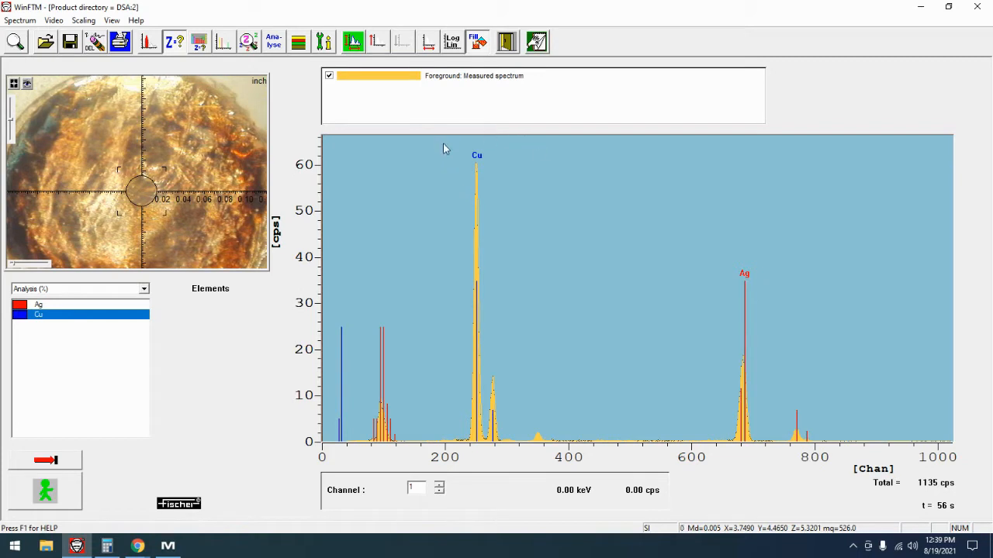
mouse_move(456, 230)
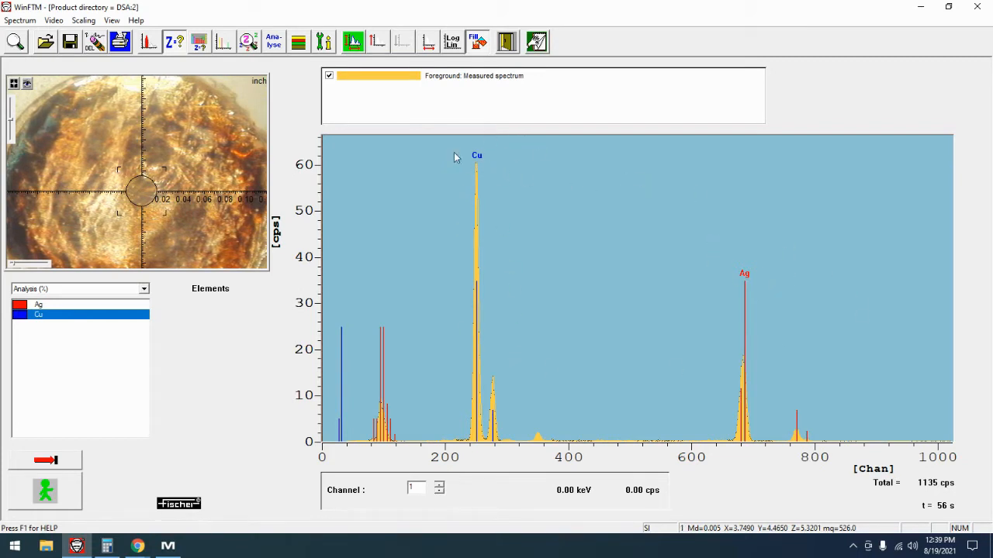
mouse_move(754, 290)
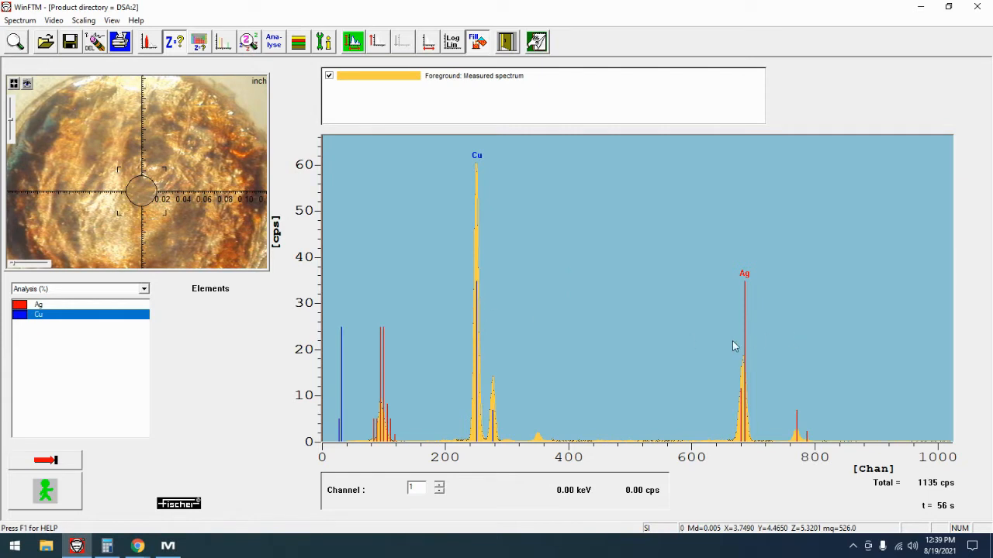
mouse_move(738, 288)
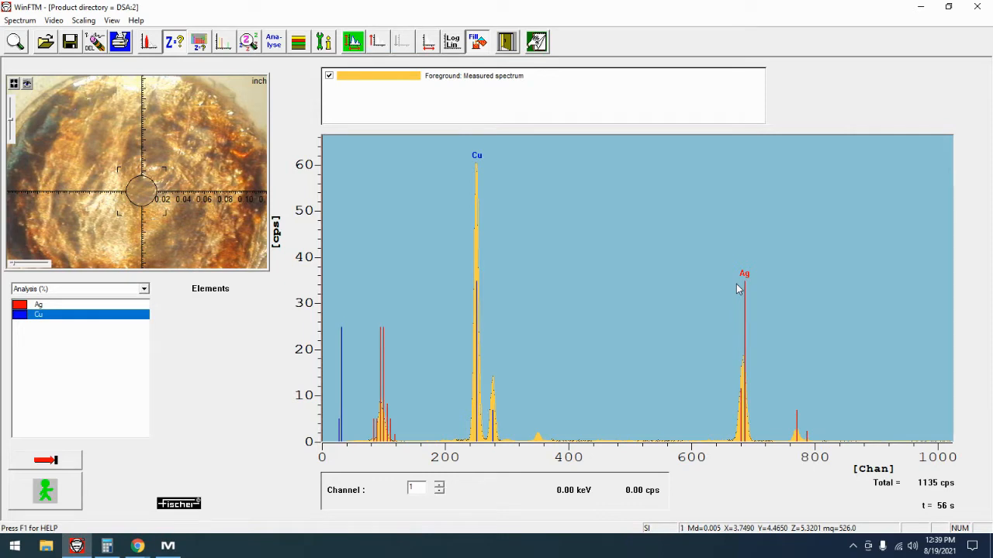
mouse_move(624, 173)
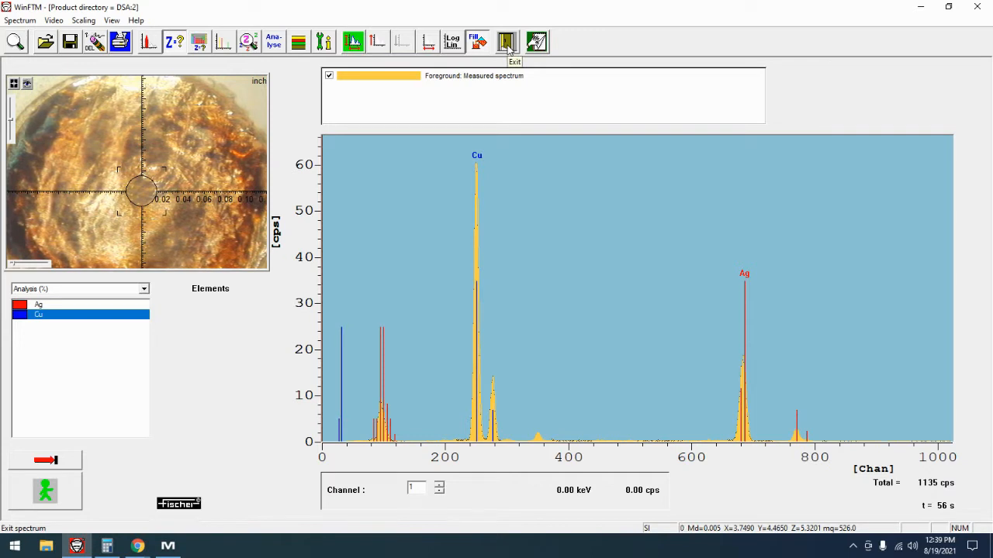
mouse_move(586, 301)
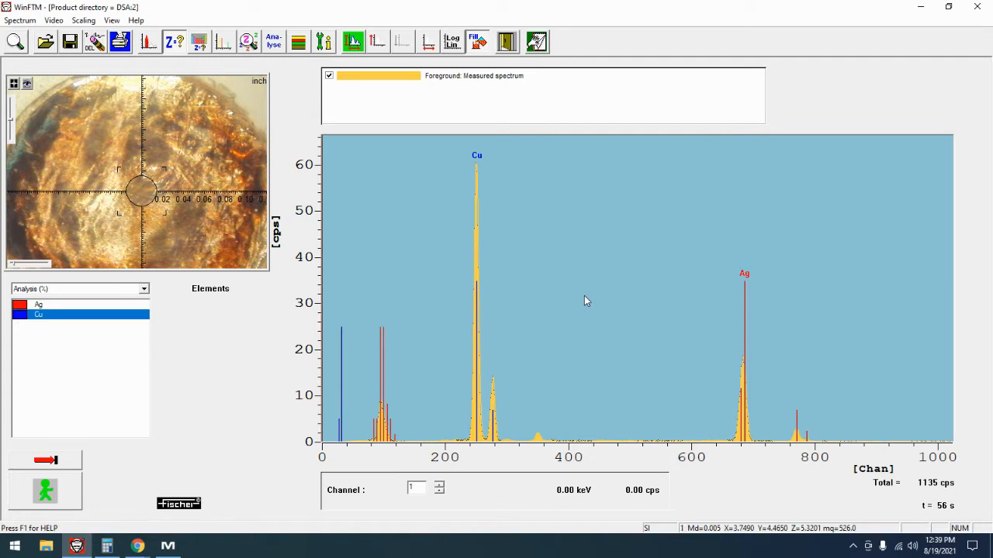
mouse_move(428, 143)
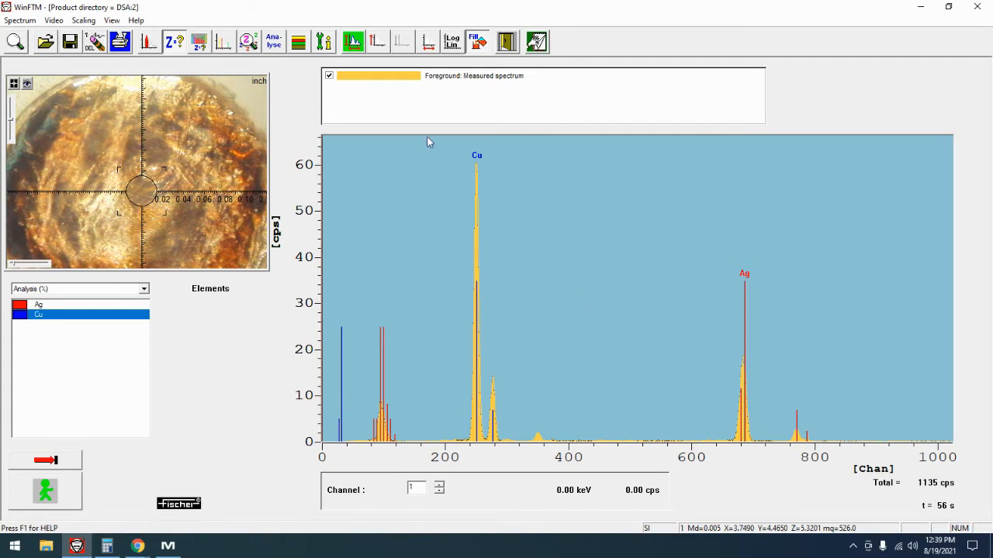
mouse_move(721, 264)
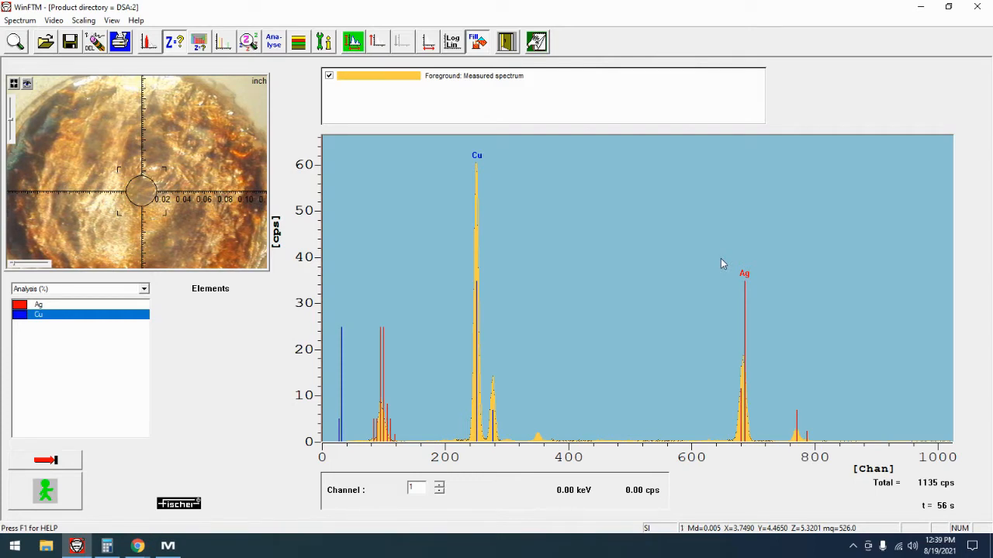
mouse_move(565, 146)
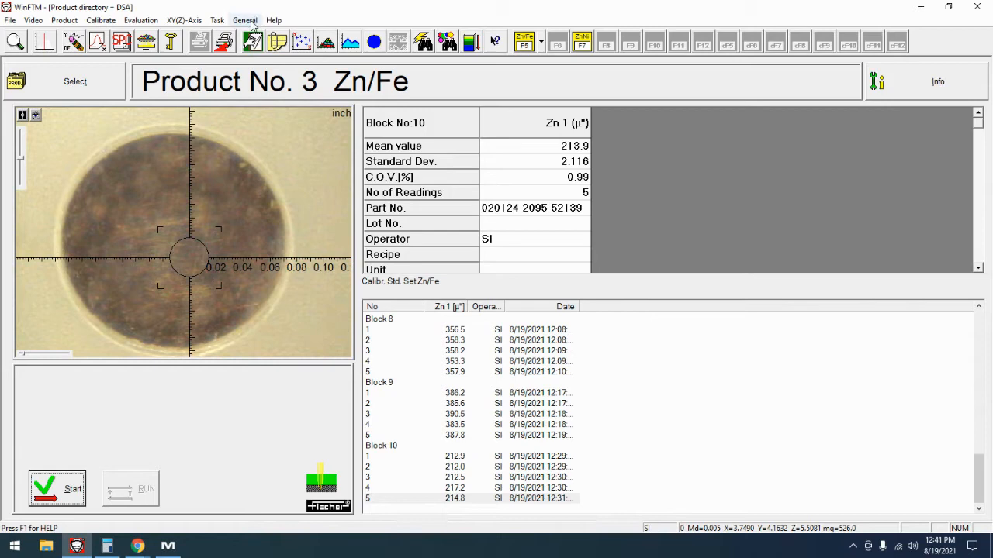
Bring up the Reference Measurement dialog from the General menu
left_click(245, 21)
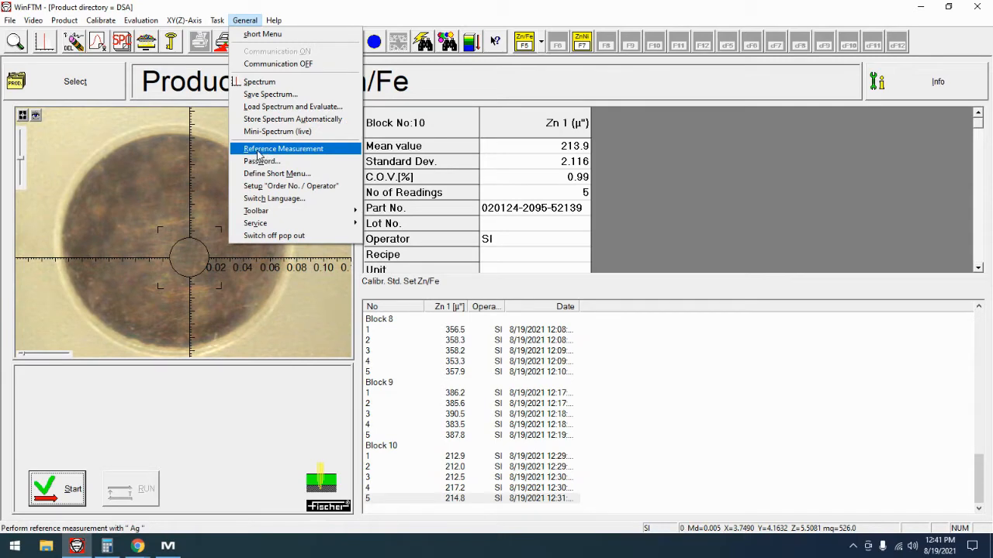
left_click(282, 149)
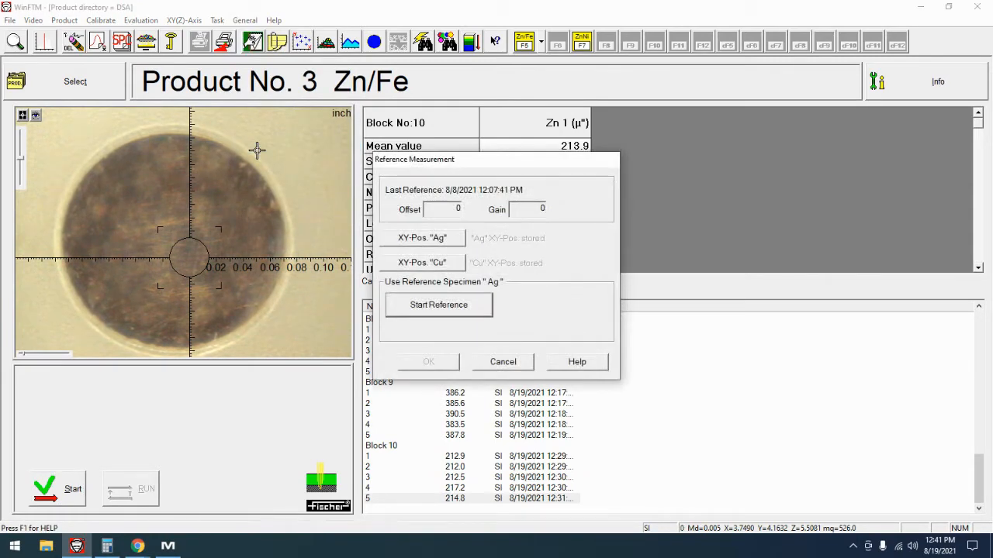
mouse_move(490, 217)
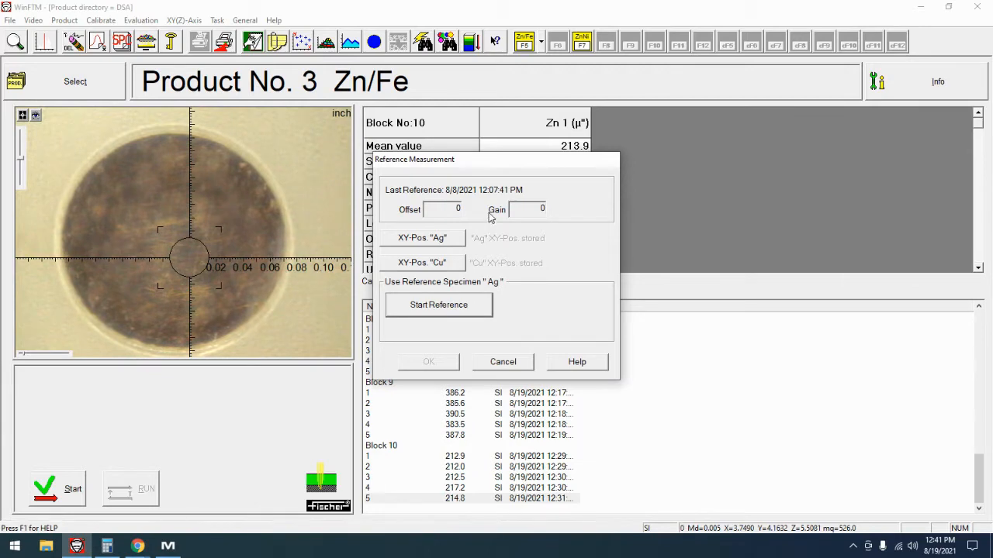
mouse_move(535, 205)
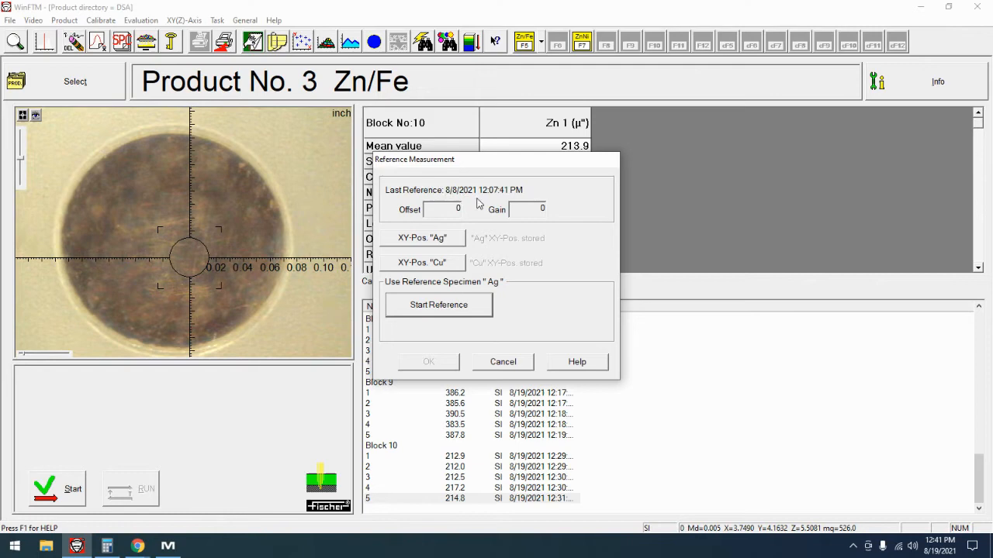
mouse_move(487, 209)
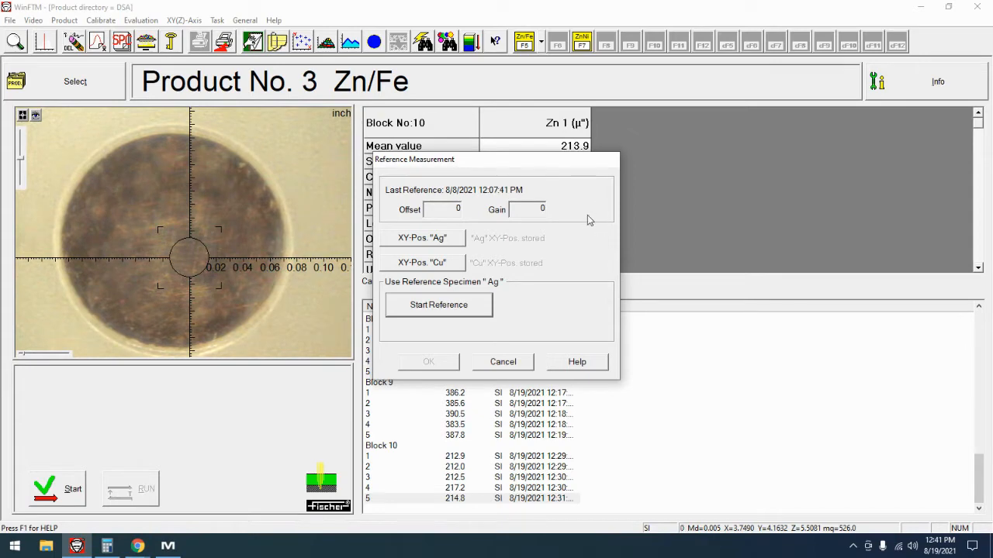
mouse_move(583, 214)
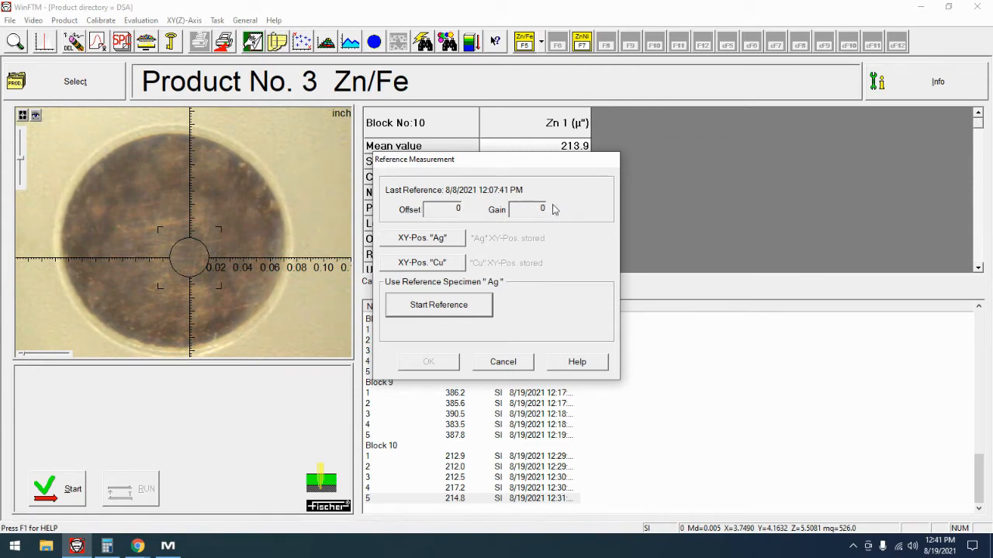
left_click(453, 209)
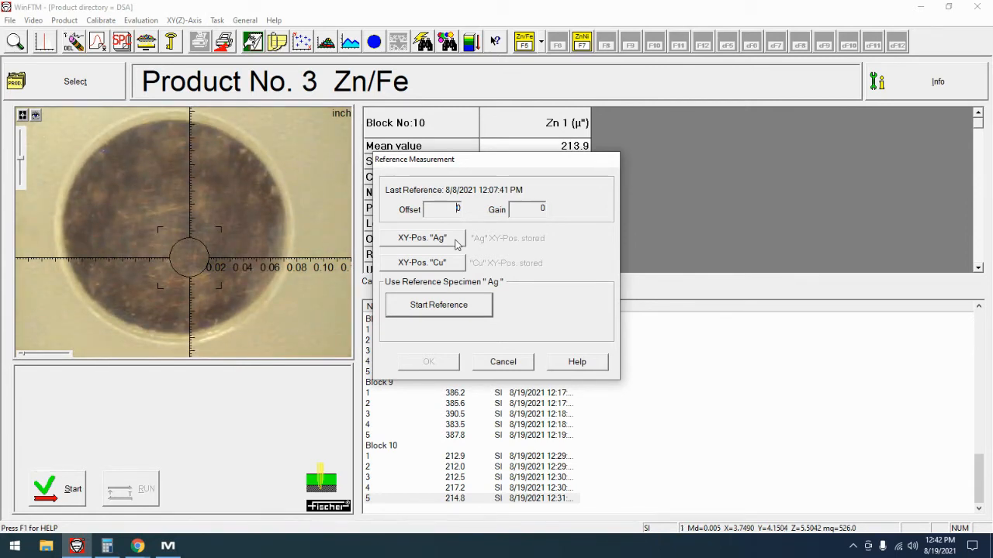
mouse_move(391, 294)
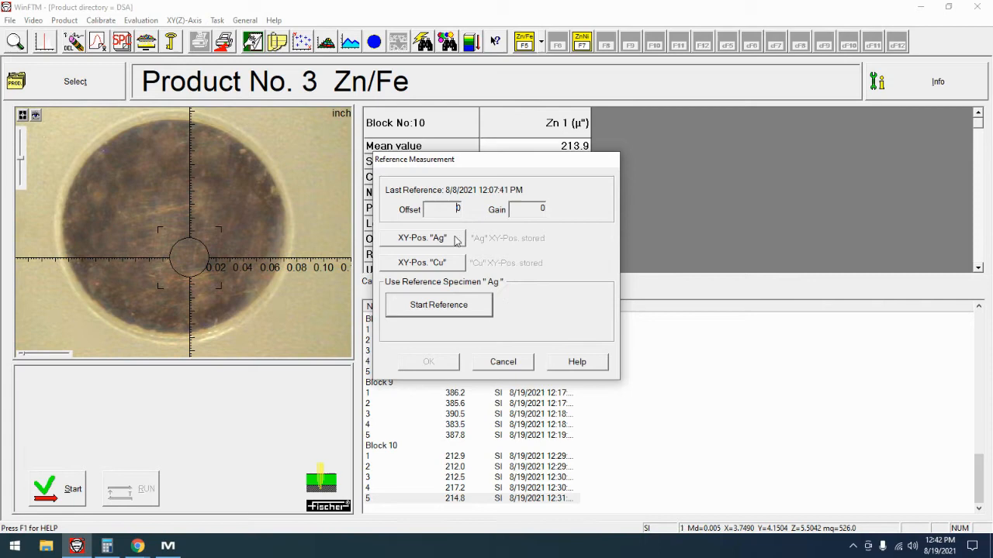
Store the XY stage positions for the Ag and Cu reference specimens
left_click(422, 239)
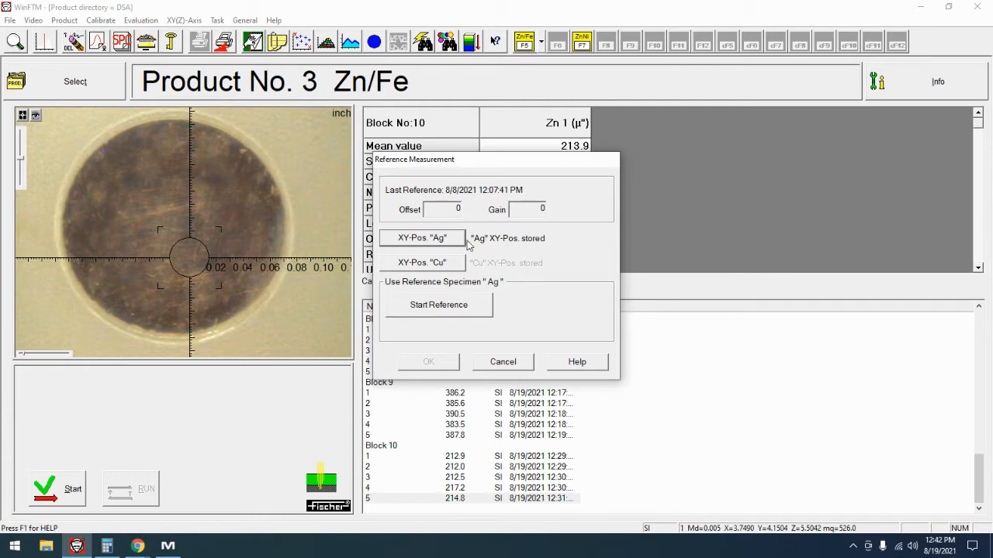
mouse_move(531, 248)
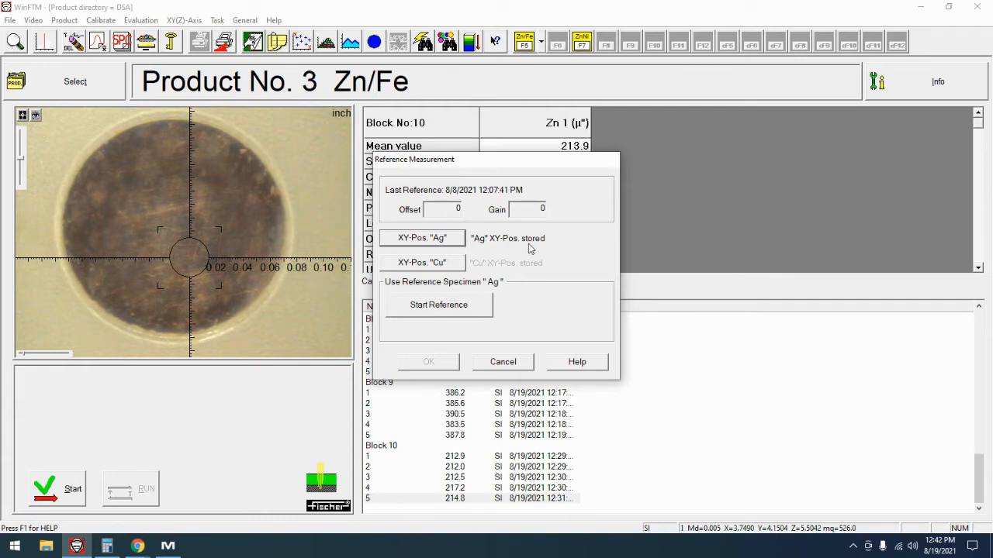
mouse_move(505, 242)
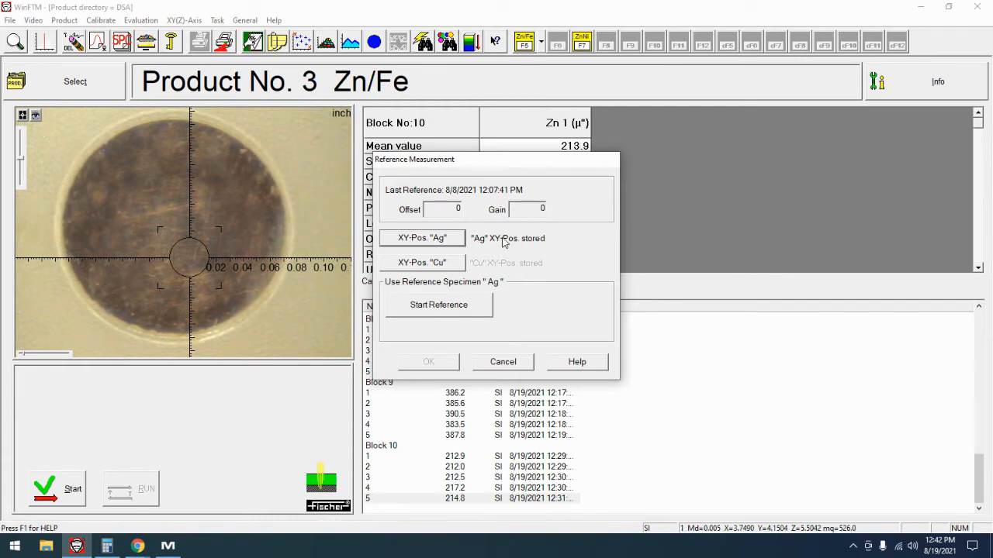
mouse_move(571, 247)
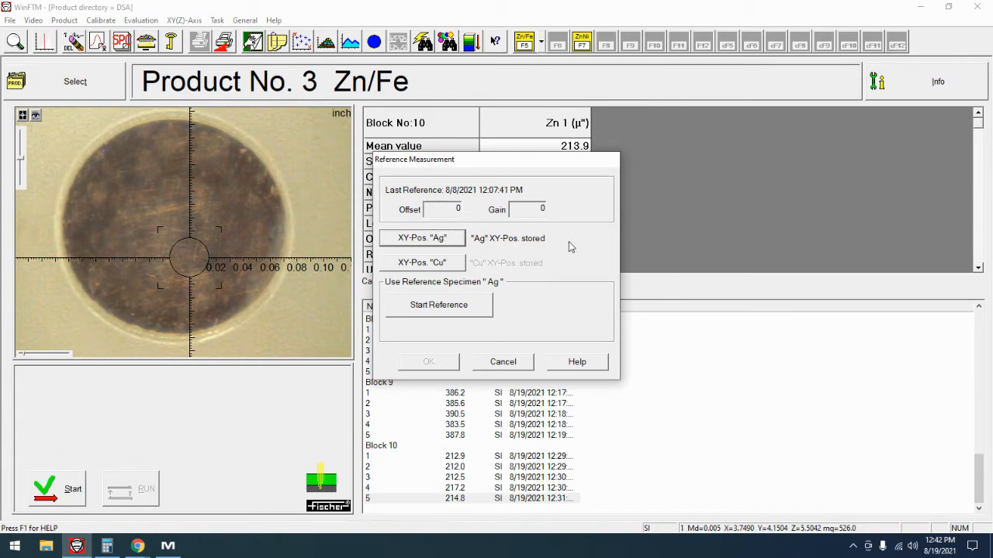
mouse_move(429, 272)
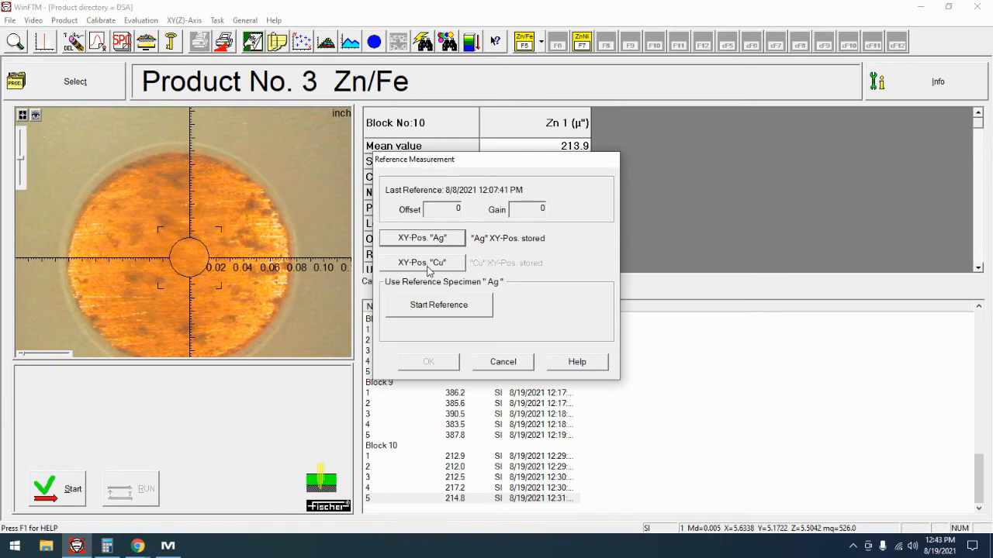
left_click(422, 264)
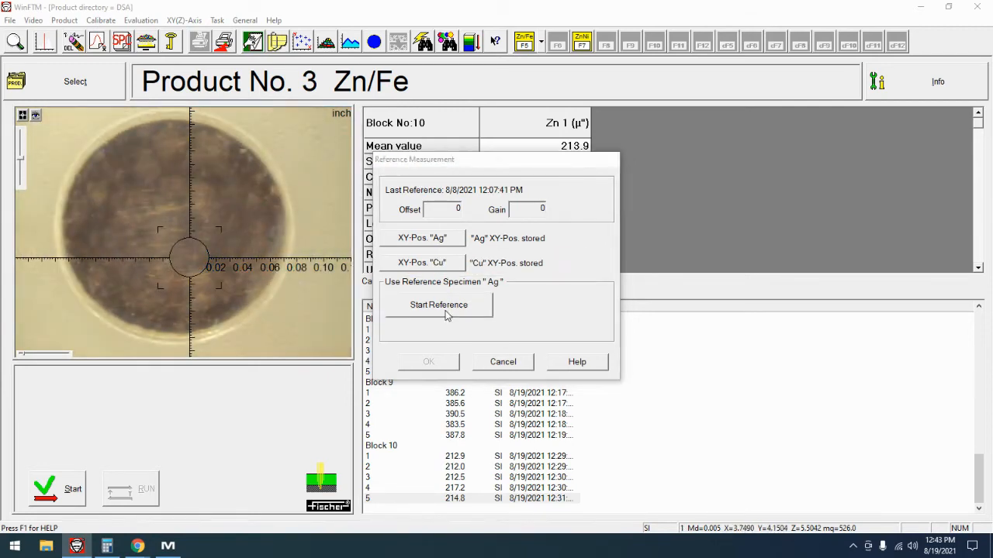
Run Start Reference on Ag then Cu, yielding offset 2.98393 and gain 30.8064
left_click(438, 304)
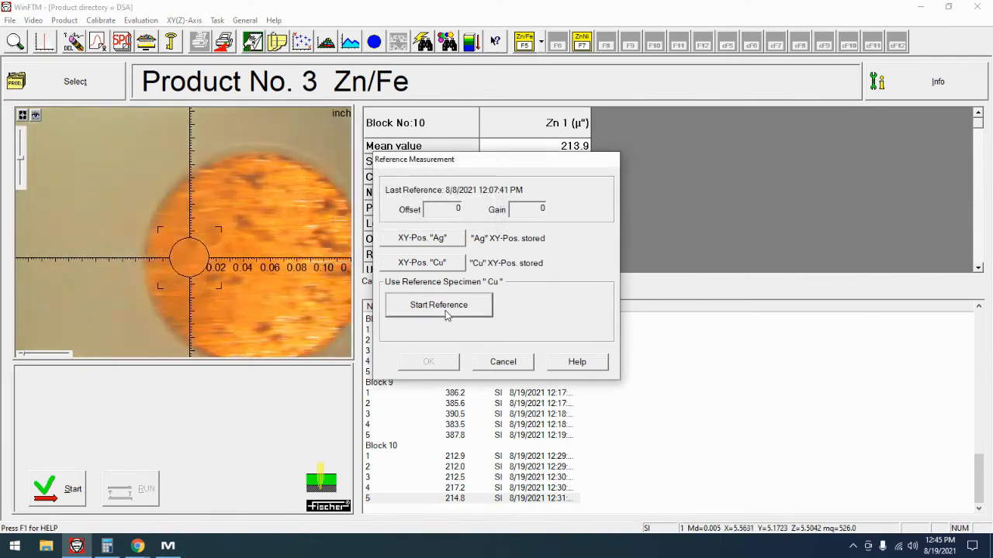
left_click(437, 304)
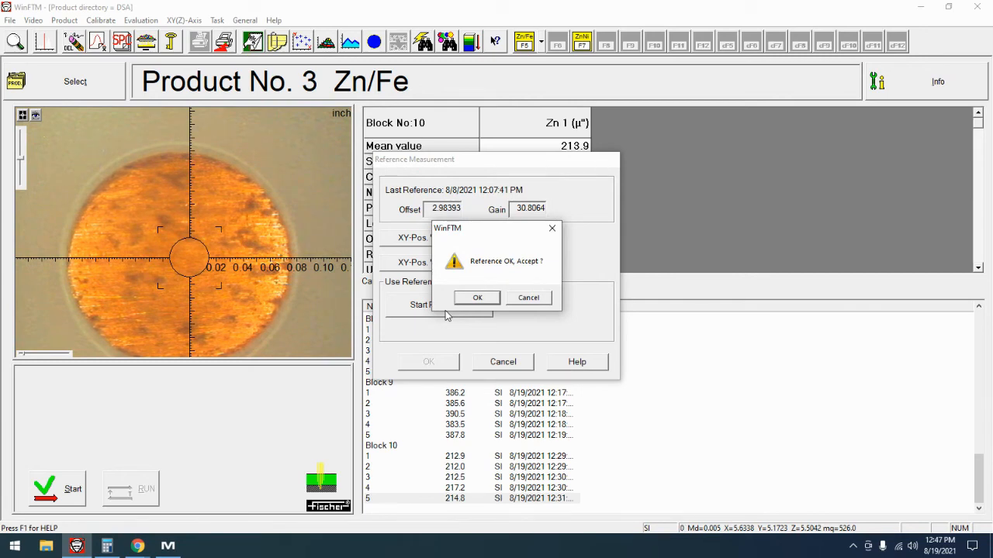
Accept the new reference result with offset 2.98393 and gain 30.8064
left_click(477, 298)
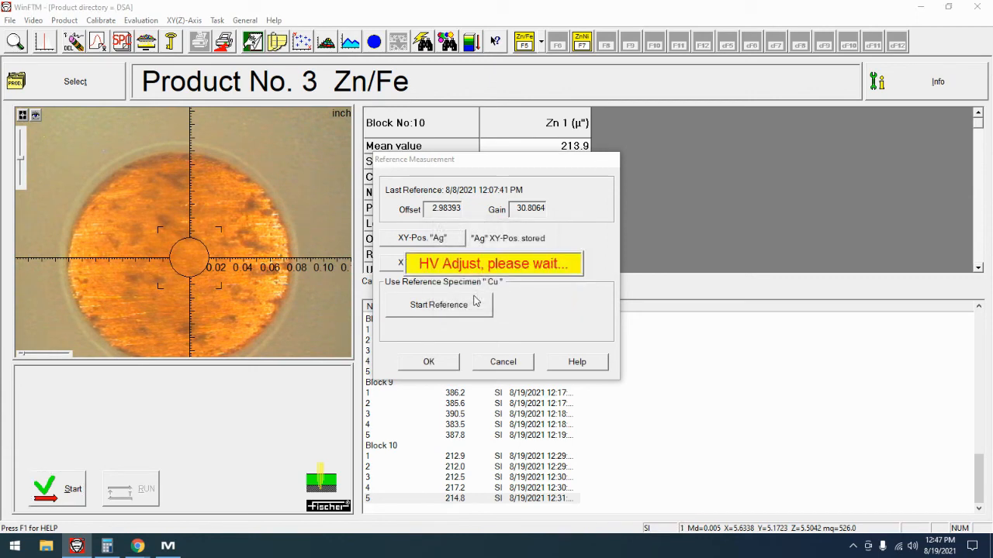